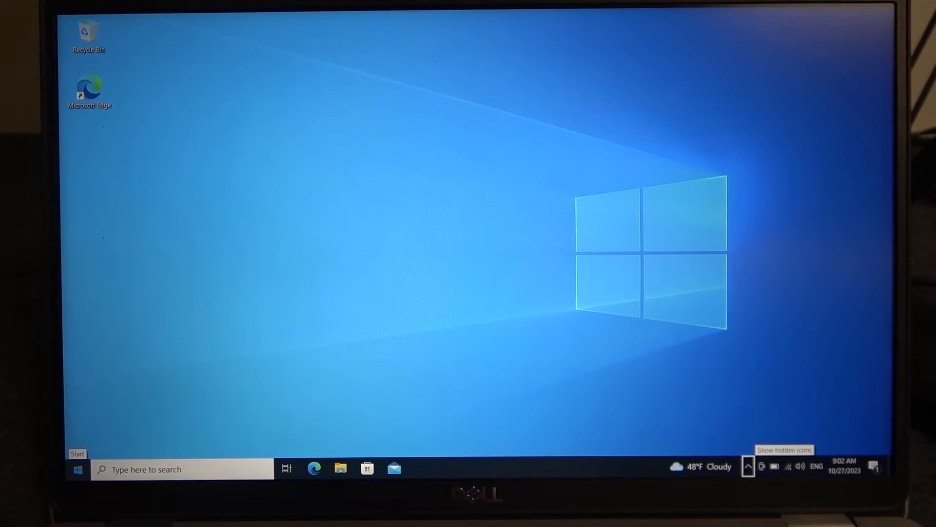
Launch the Settings app from the Start menu.
left_click(76, 469)
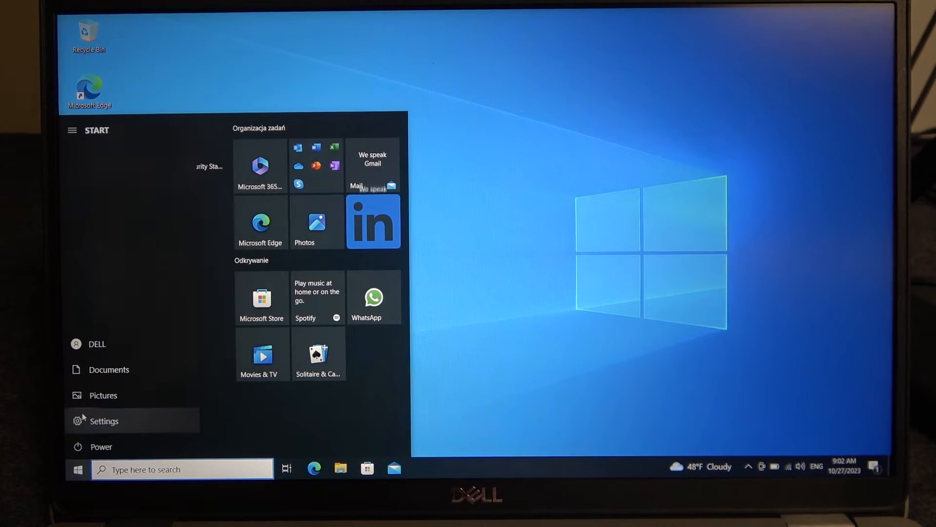
left_click(103, 421)
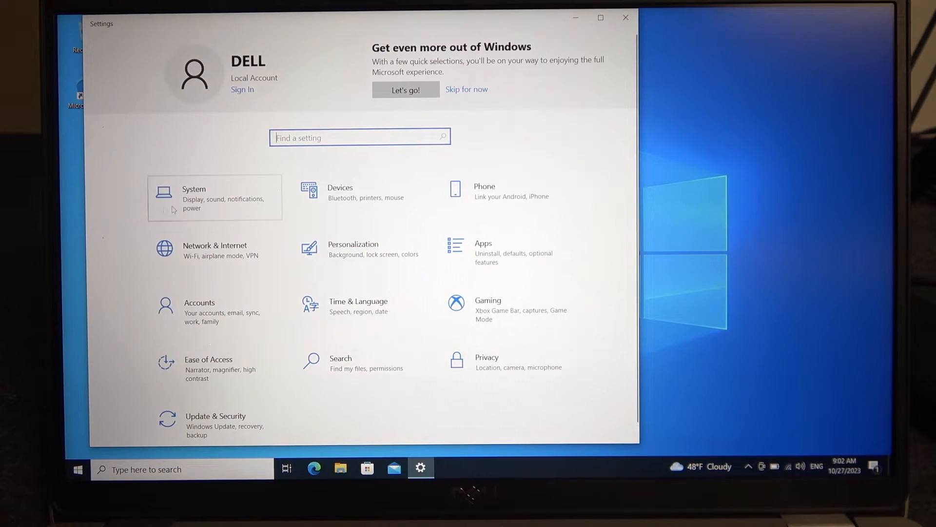
Go to the System category's Display page.
left_click(193, 197)
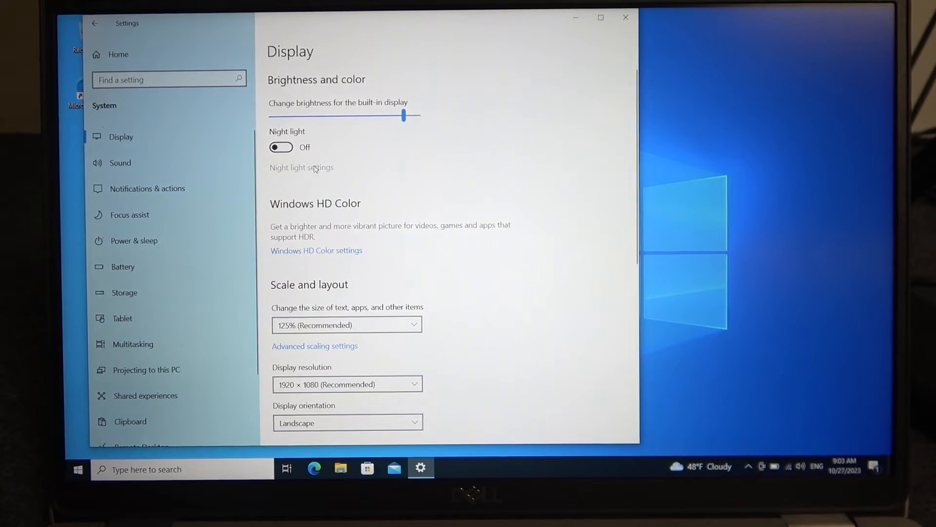
Enter Night light settings and raise the Strength slider to a higher level.
left_click(301, 167)
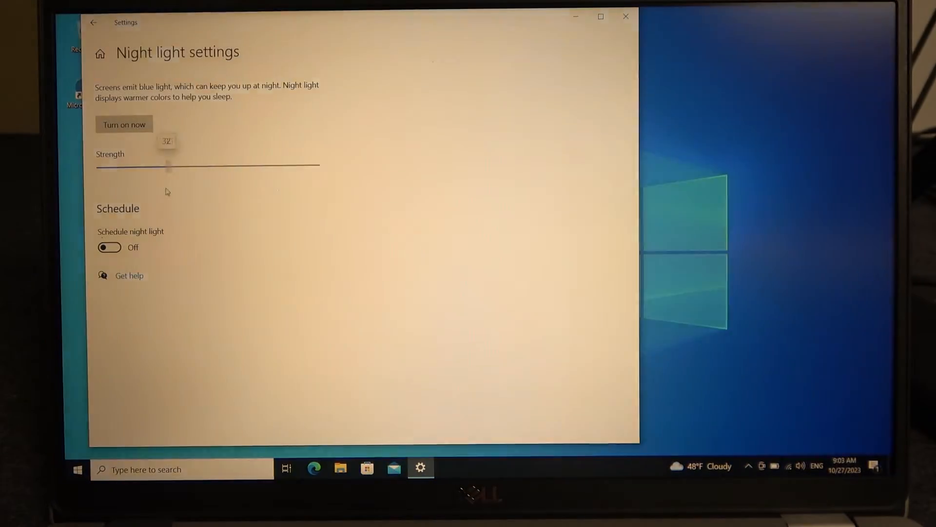
left_click_drag(169, 165, 247, 166)
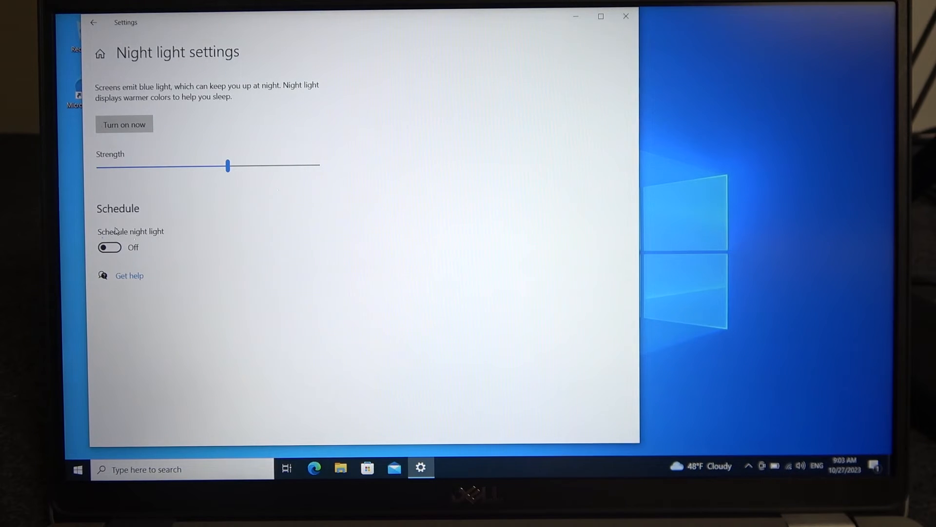
Schedule night light with Set hours, on at 9:00 PM and off at 7:00 AM.
left_click(110, 246)
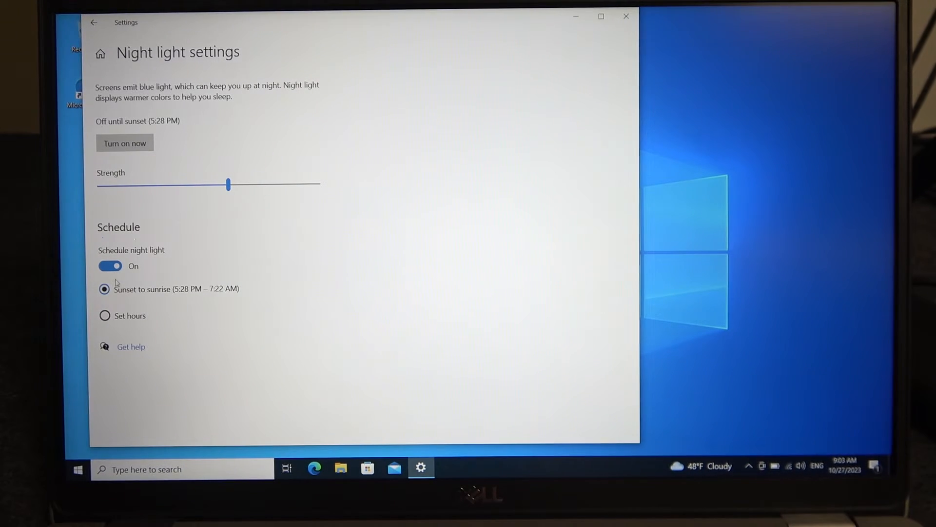
mouse_move(166, 281)
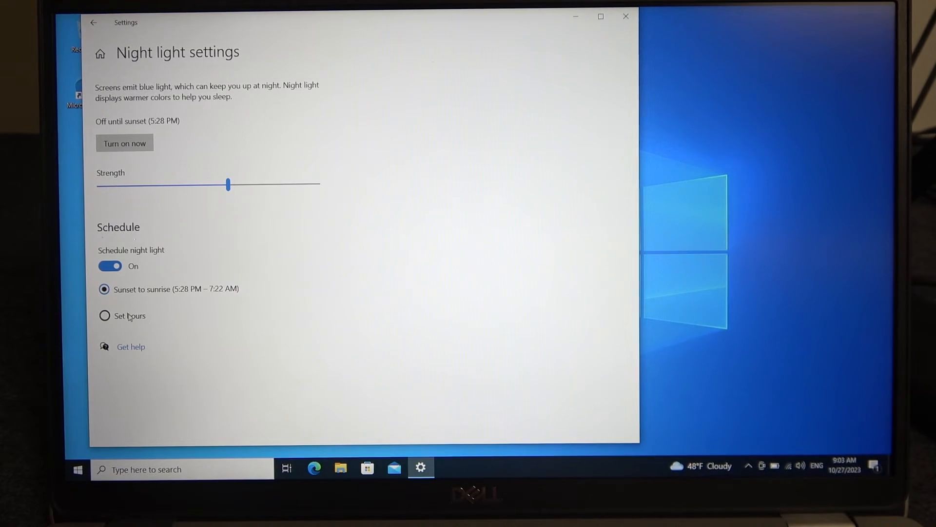
left_click(104, 315)
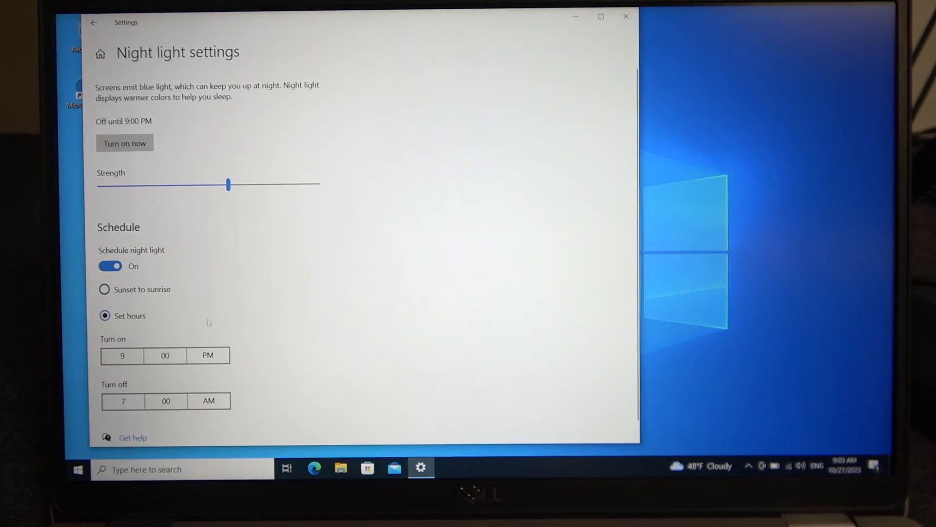